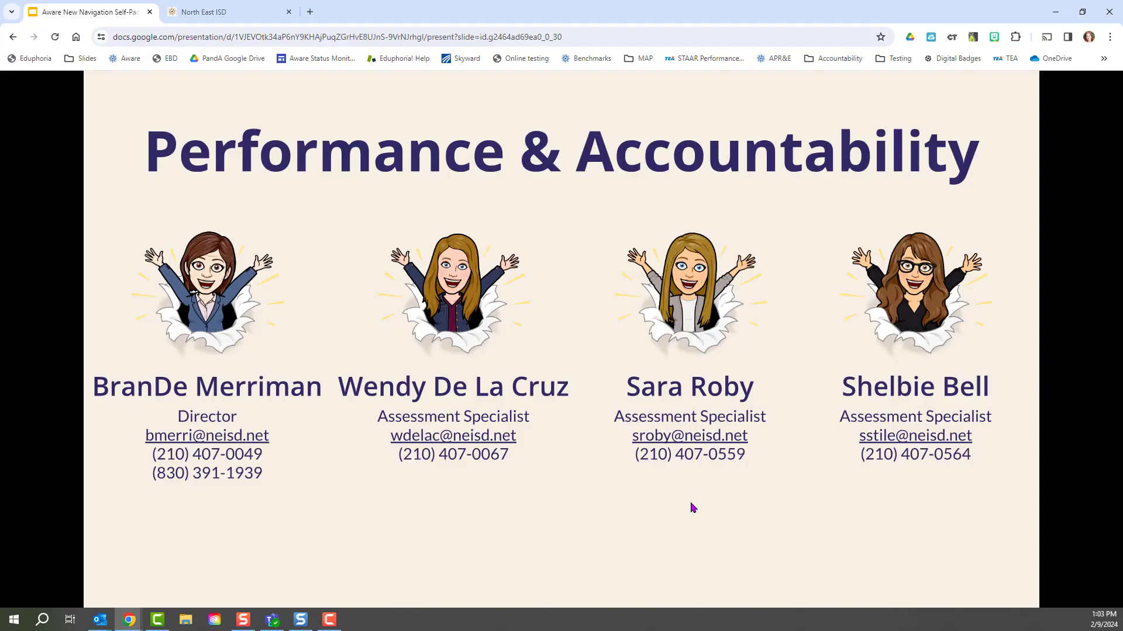
mouse_move(804, 544)
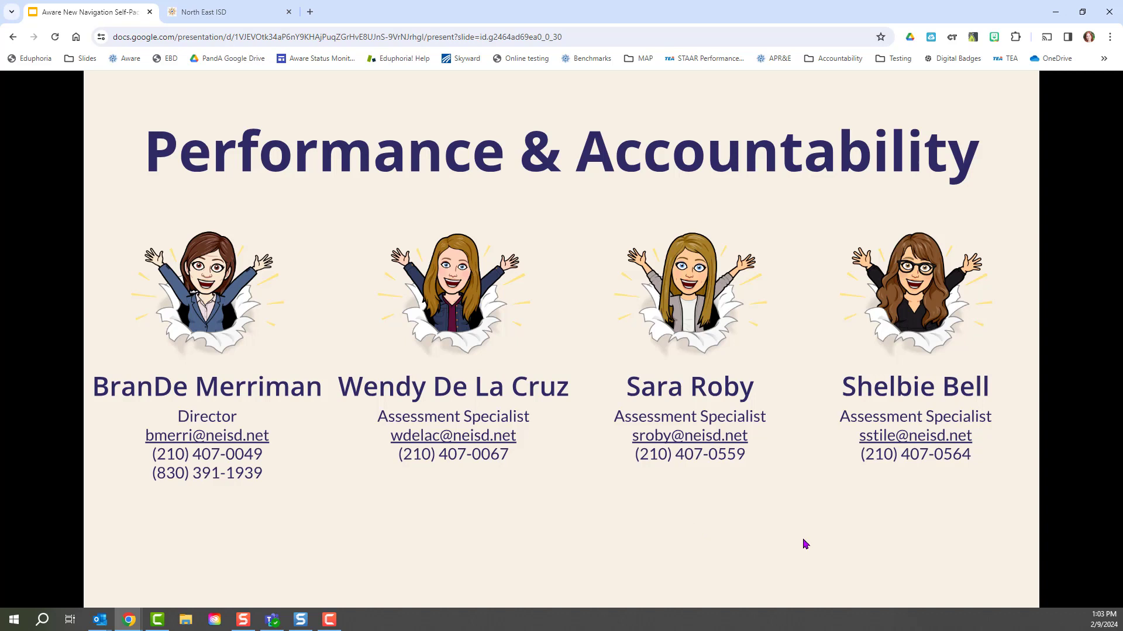
mouse_move(825, 544)
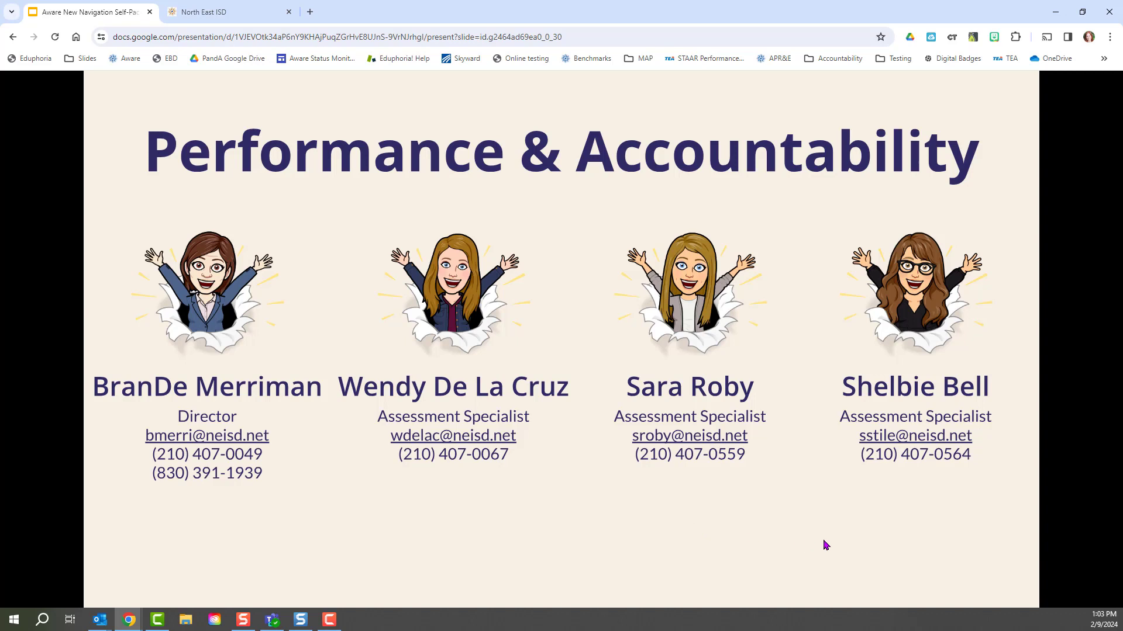
mouse_move(864, 551)
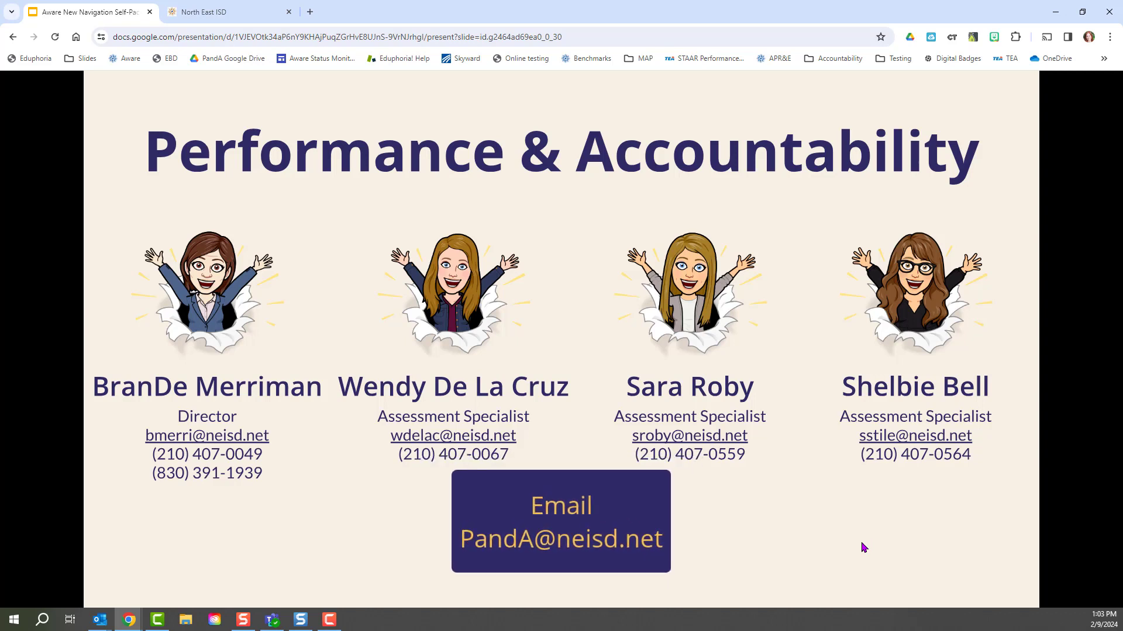
mouse_move(909, 549)
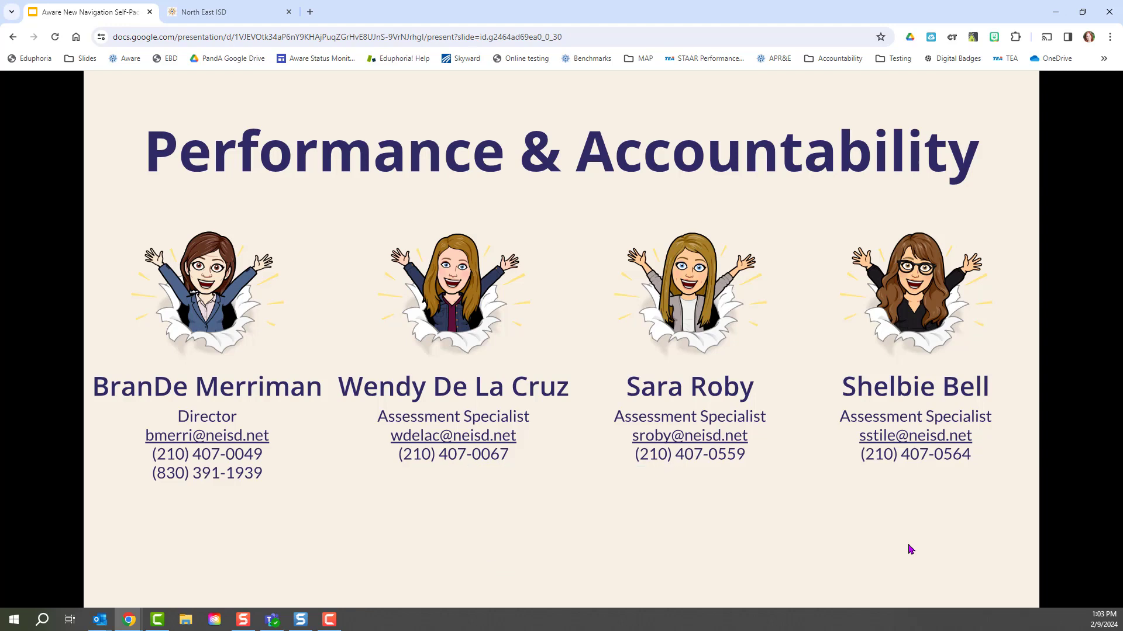
mouse_move(895, 547)
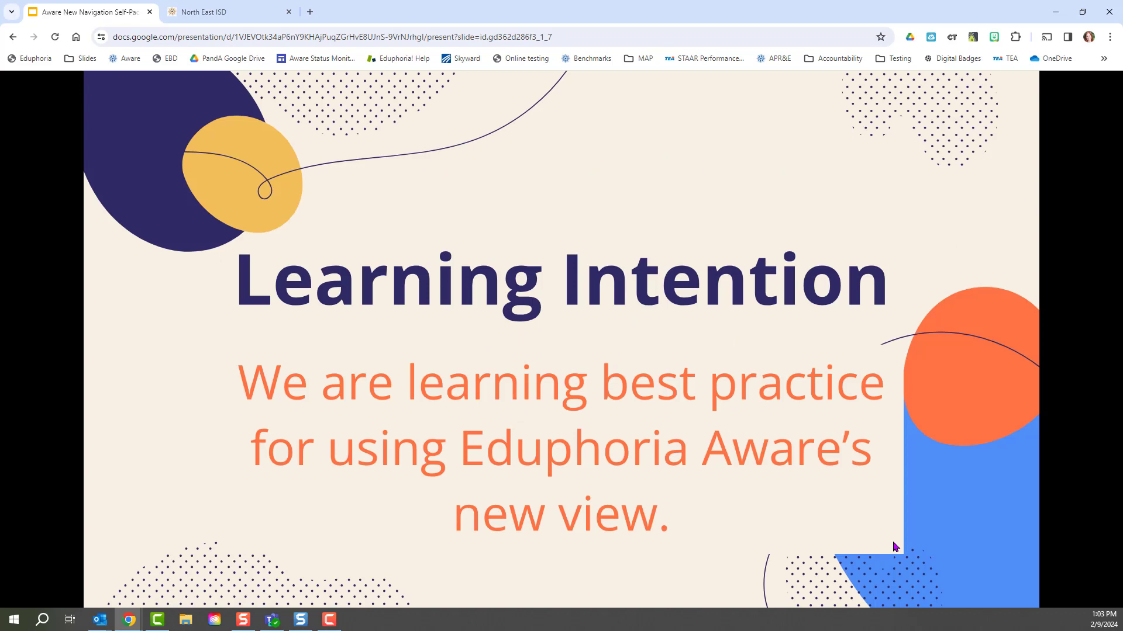
mouse_move(903, 539)
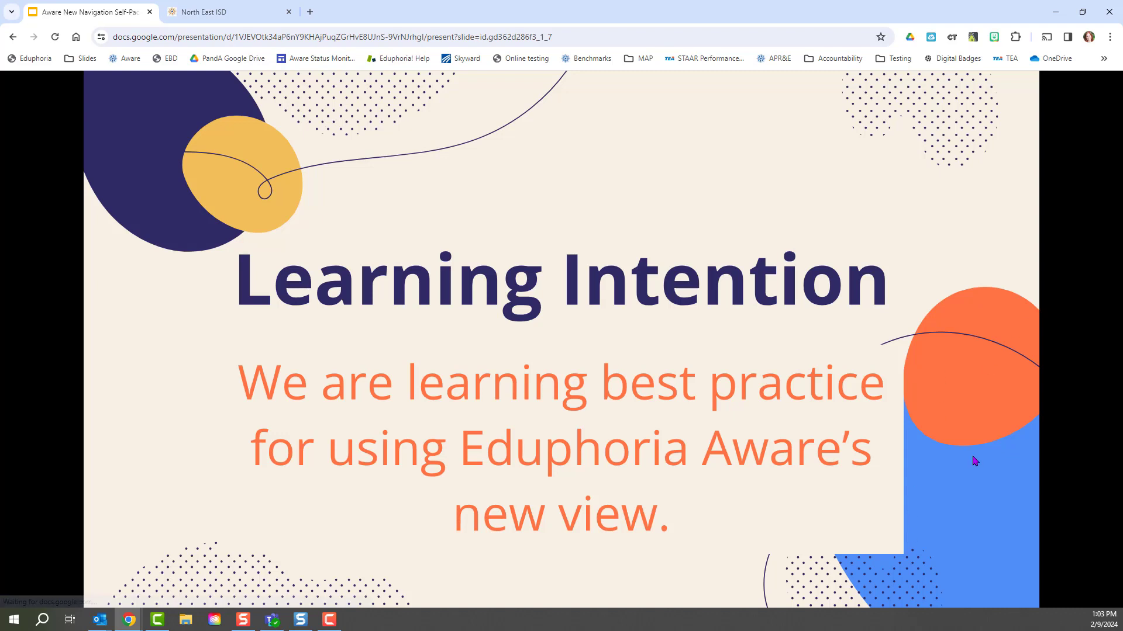
Advance the slideshow to the Getting Started: Overview page slide.
key("Right")
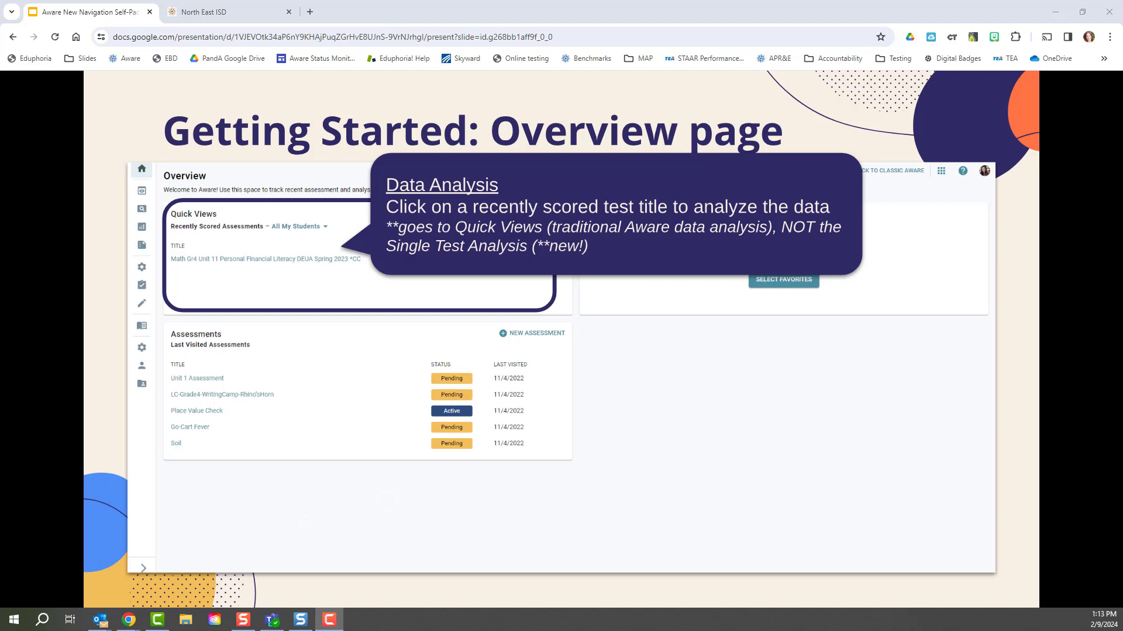
mouse_move(1050, 359)
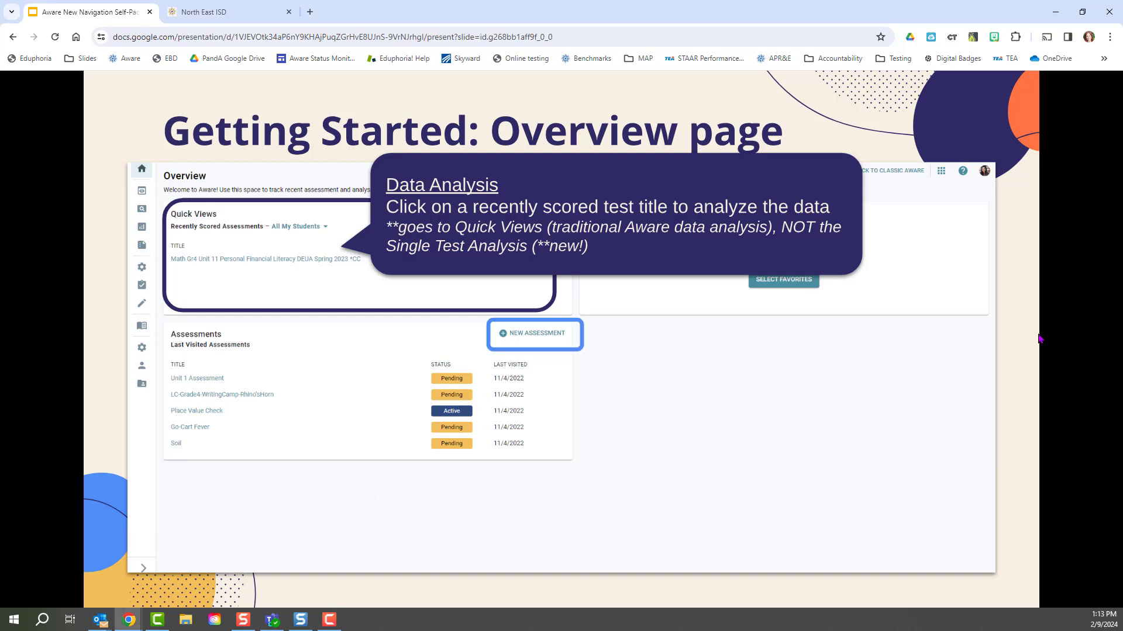
mouse_move(1038, 336)
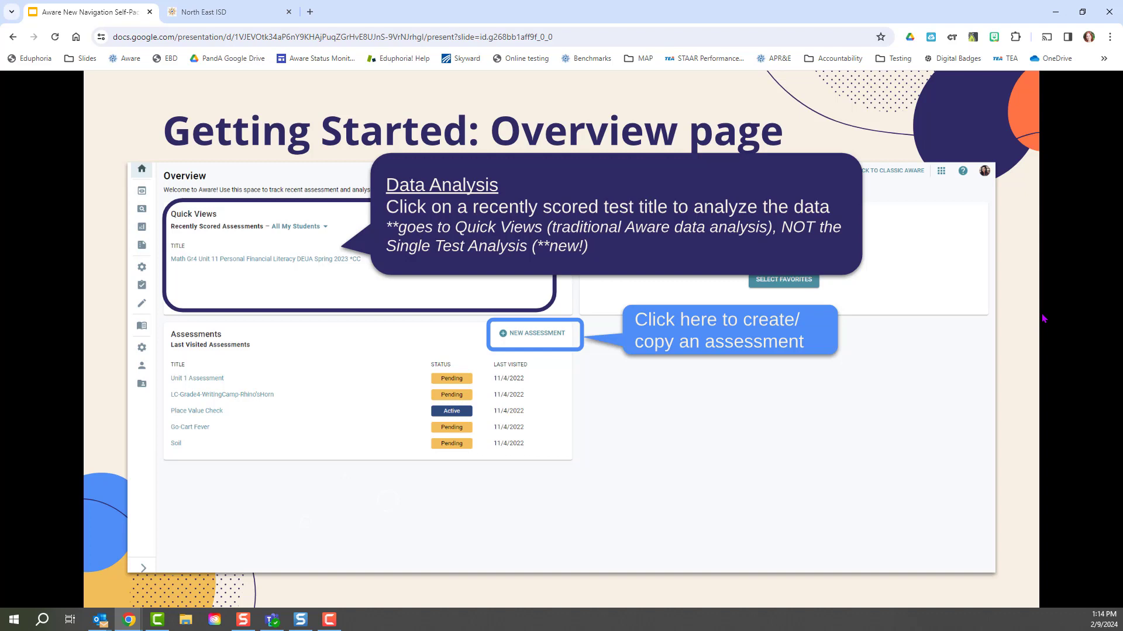
mouse_move(1038, 352)
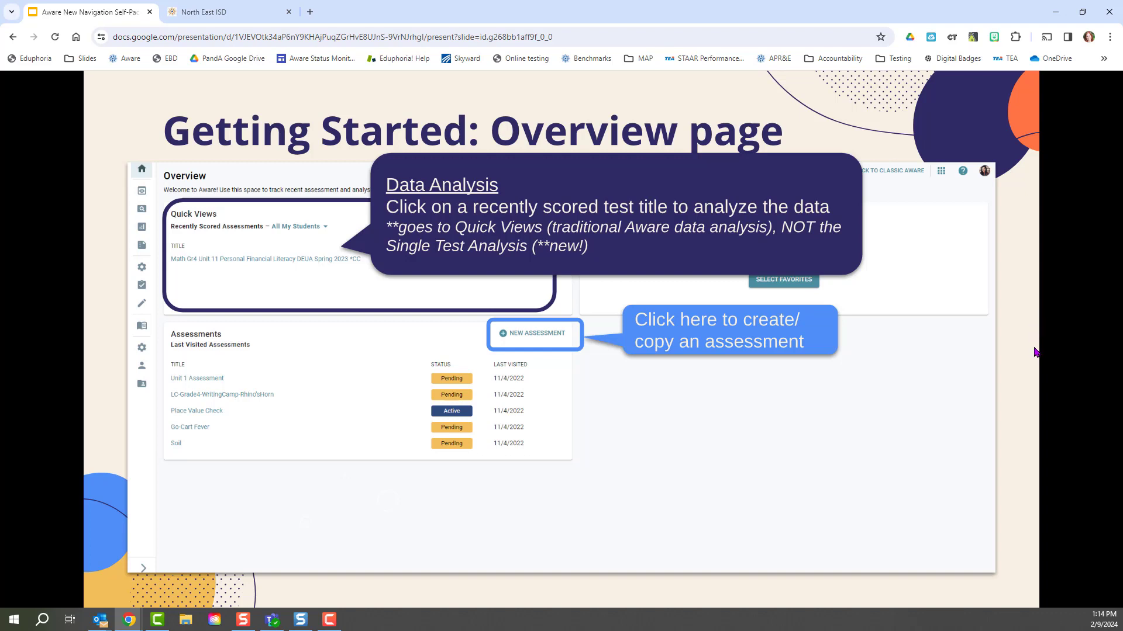
mouse_move(1042, 351)
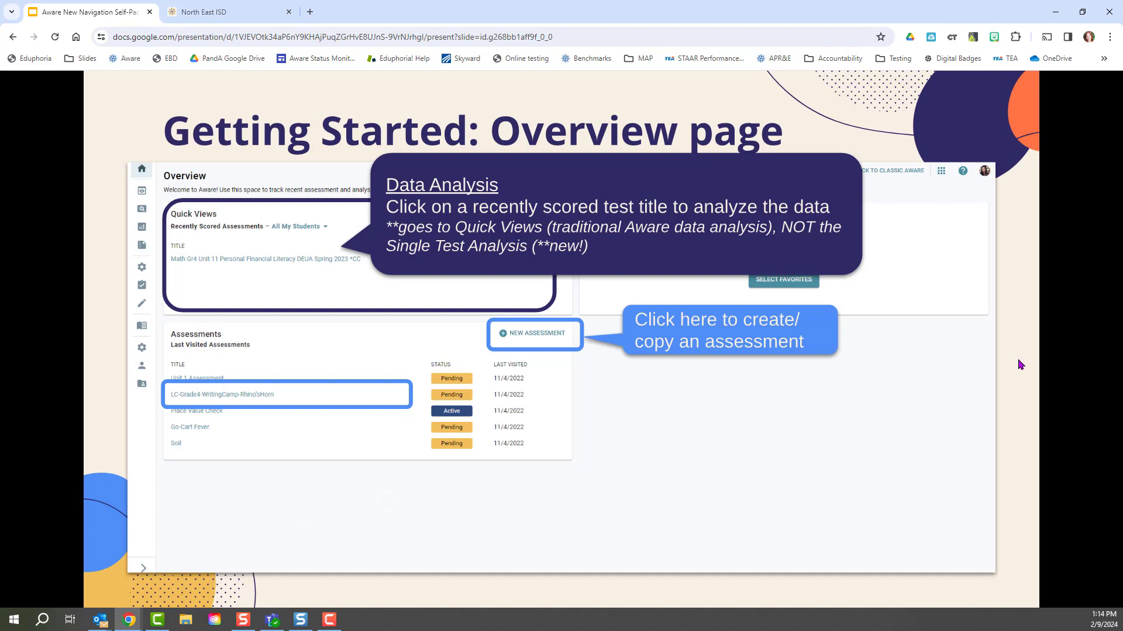
mouse_move(998, 397)
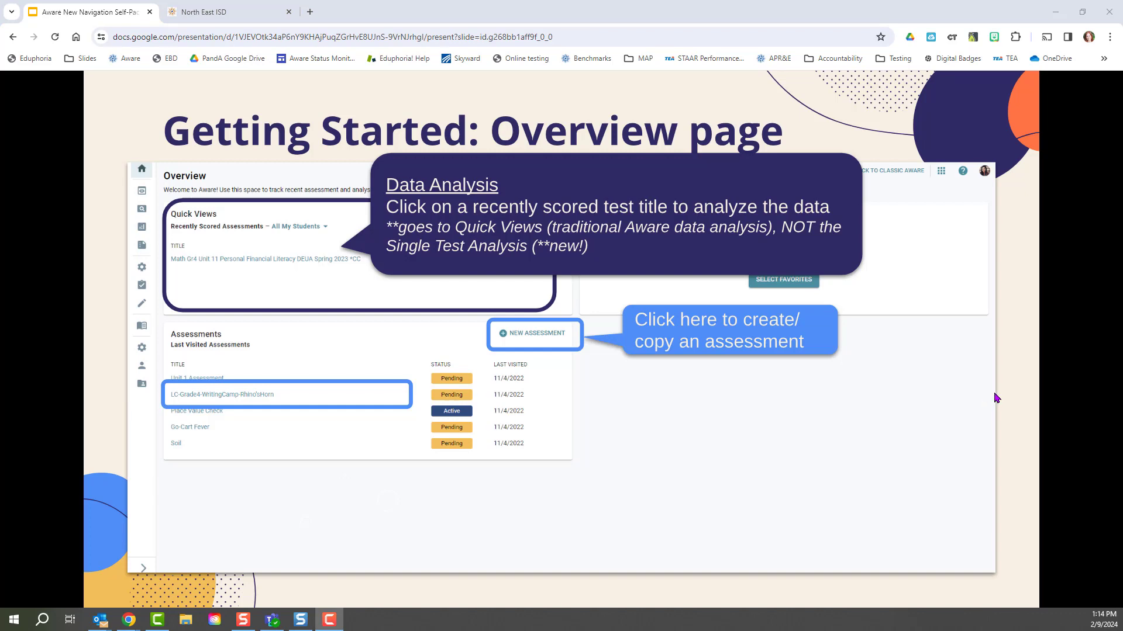
mouse_move(1011, 391)
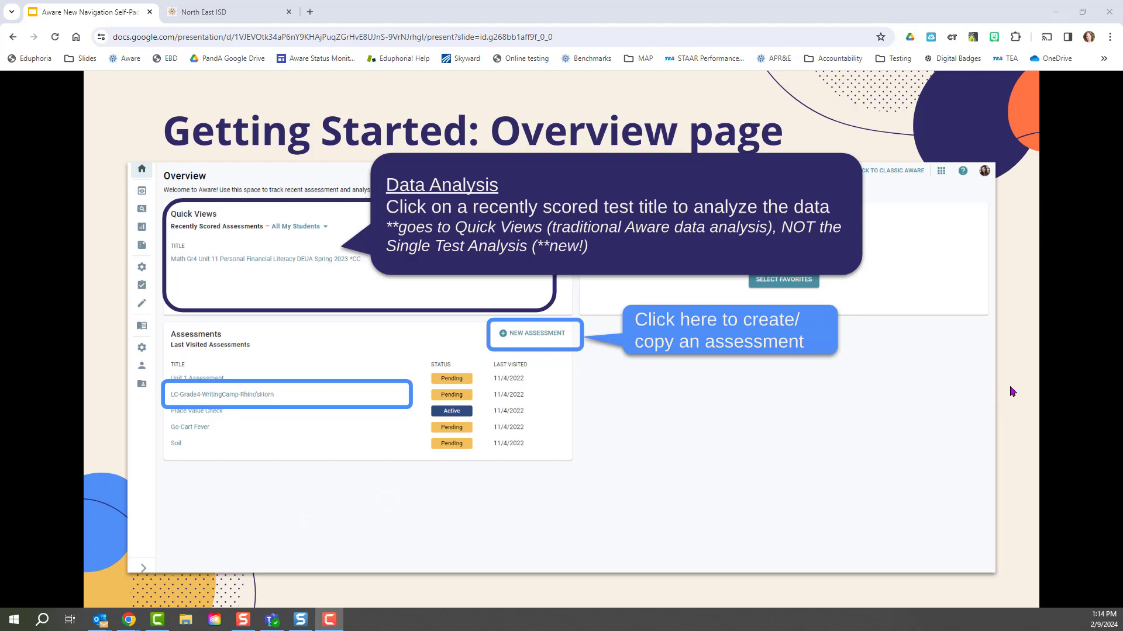
Step past the overview callouts to the More Helpful PandA Site Features slide.
key("right")
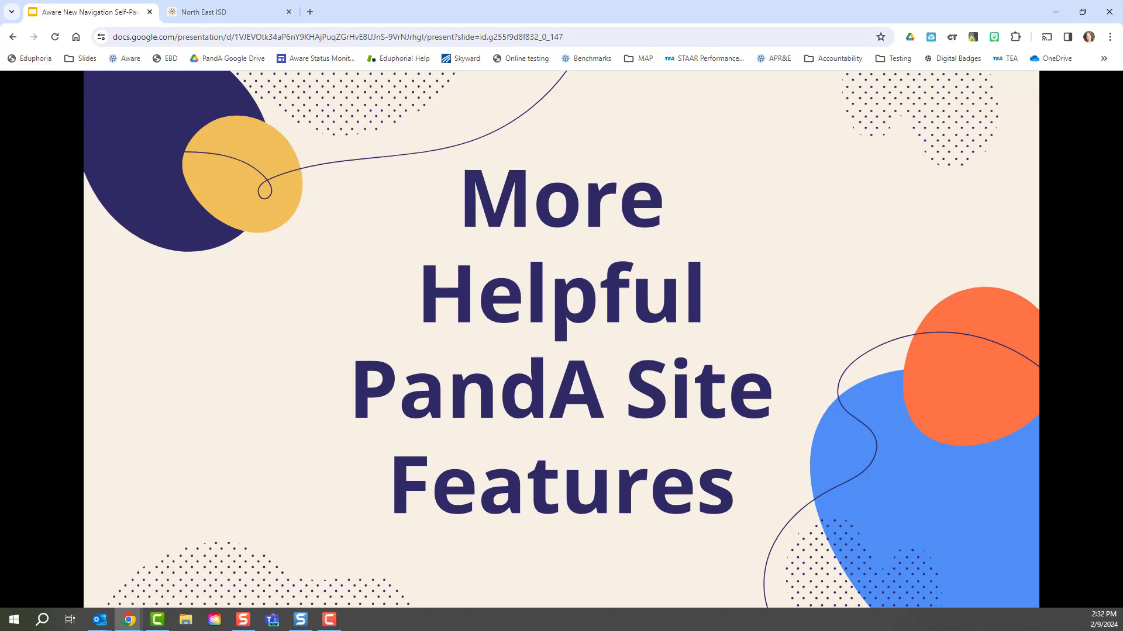
Switch from the slideshow to the North East ISD browser tab.
left_click(229, 12)
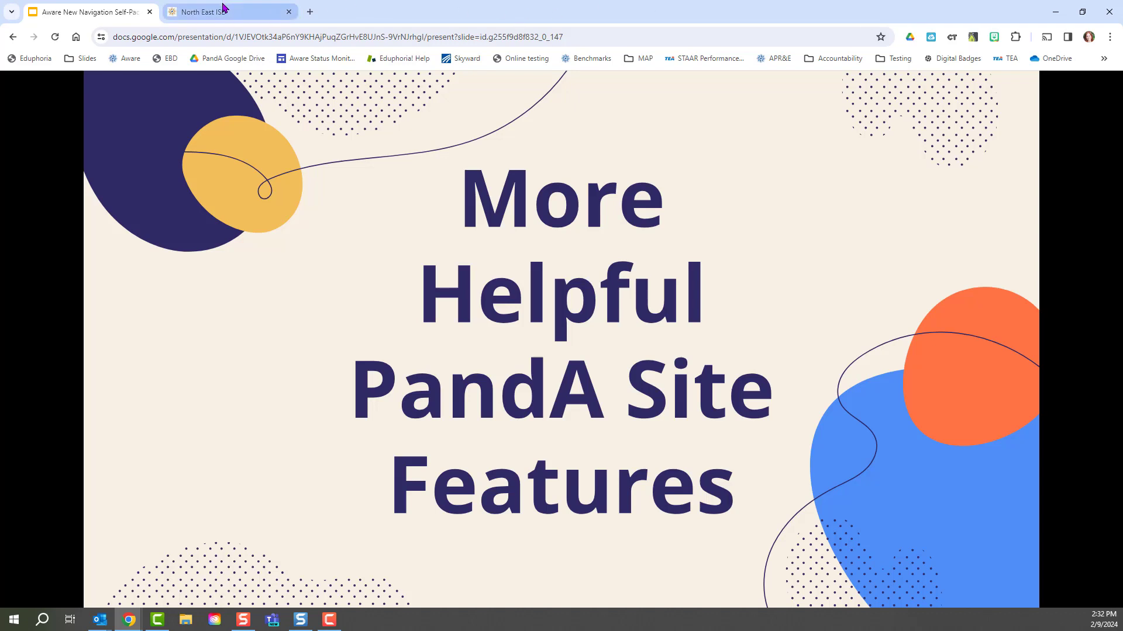
Show the North East ISD ClassLink LaunchPad home with the Aware folder's app tiles.
left_click(229, 12)
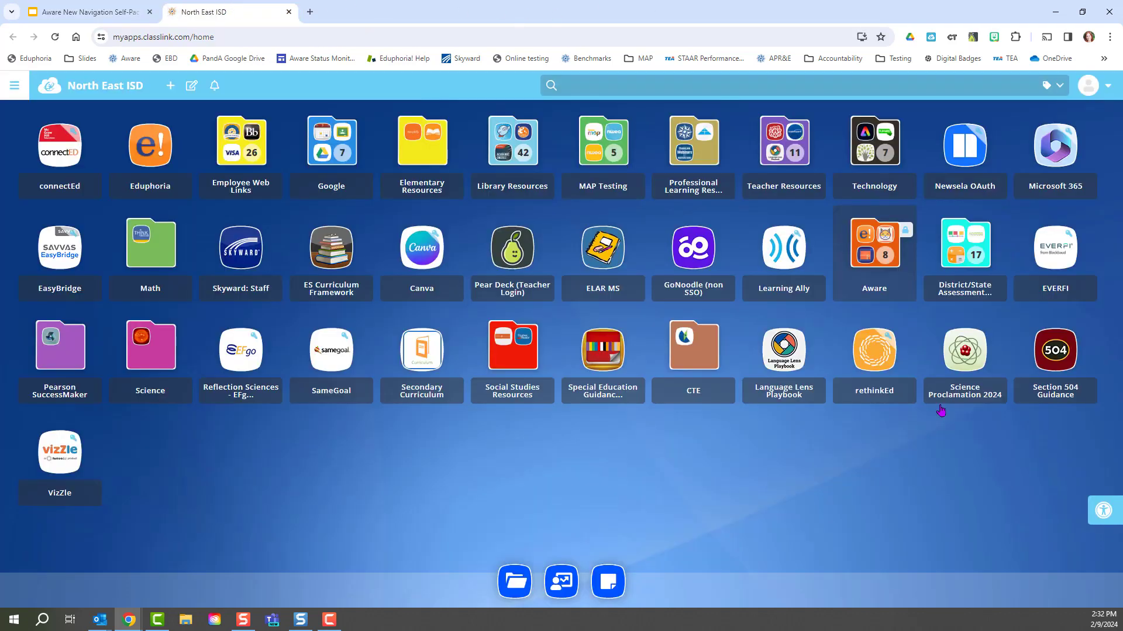
mouse_move(917, 430)
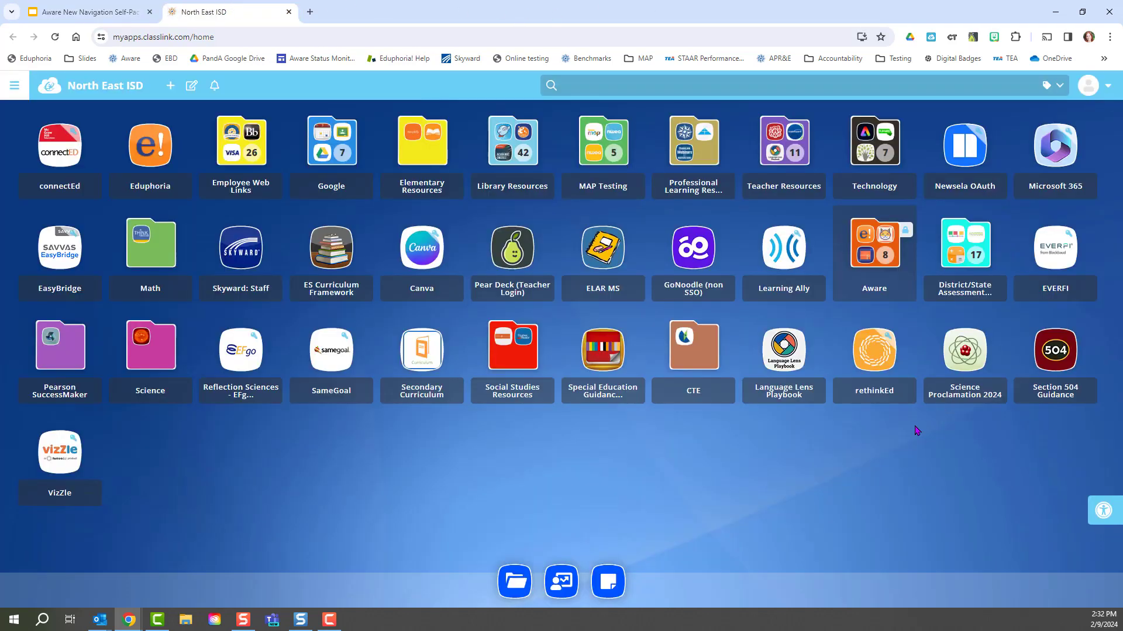
mouse_move(929, 425)
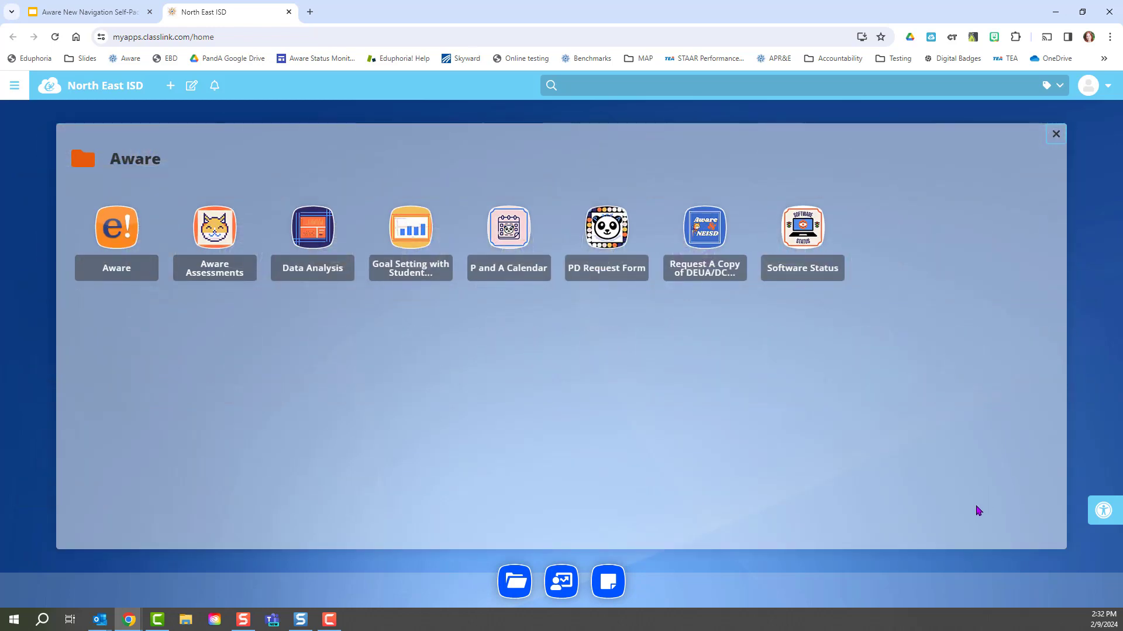
mouse_move(868, 375)
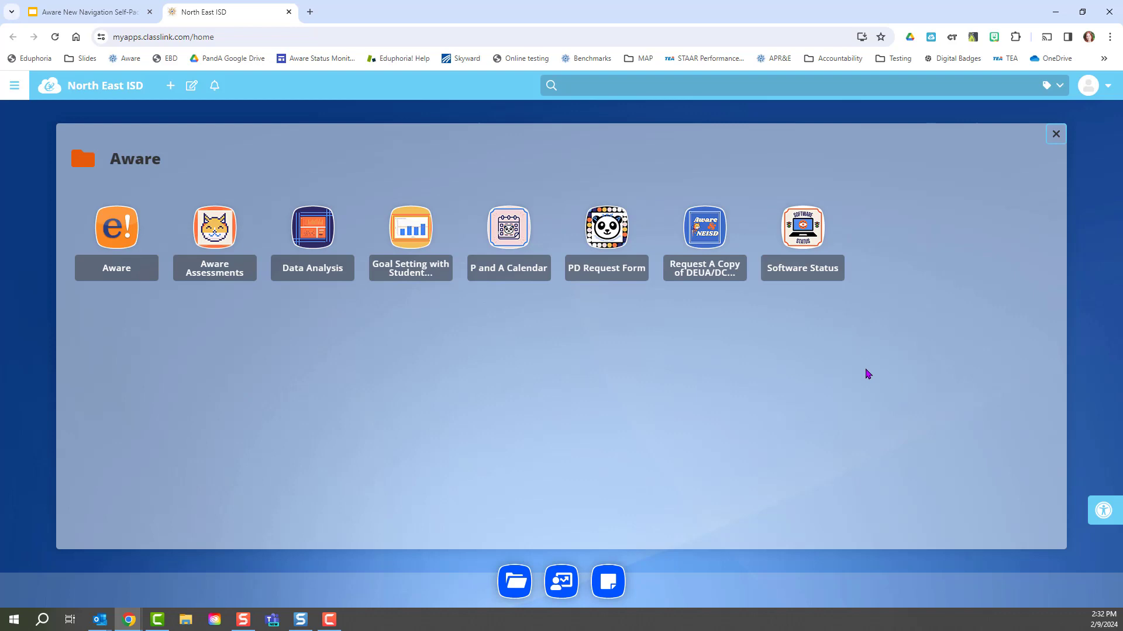
mouse_move(801, 274)
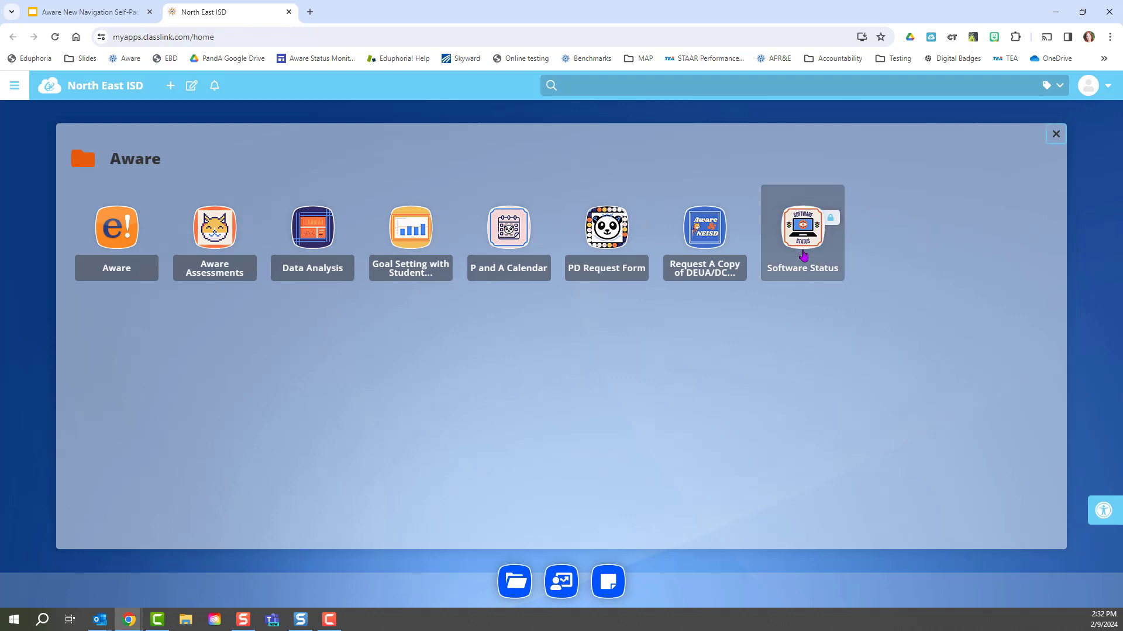
Open the PandA Google Site home from the Software Status tile and view the Eduphoria status section.
left_click(803, 228)
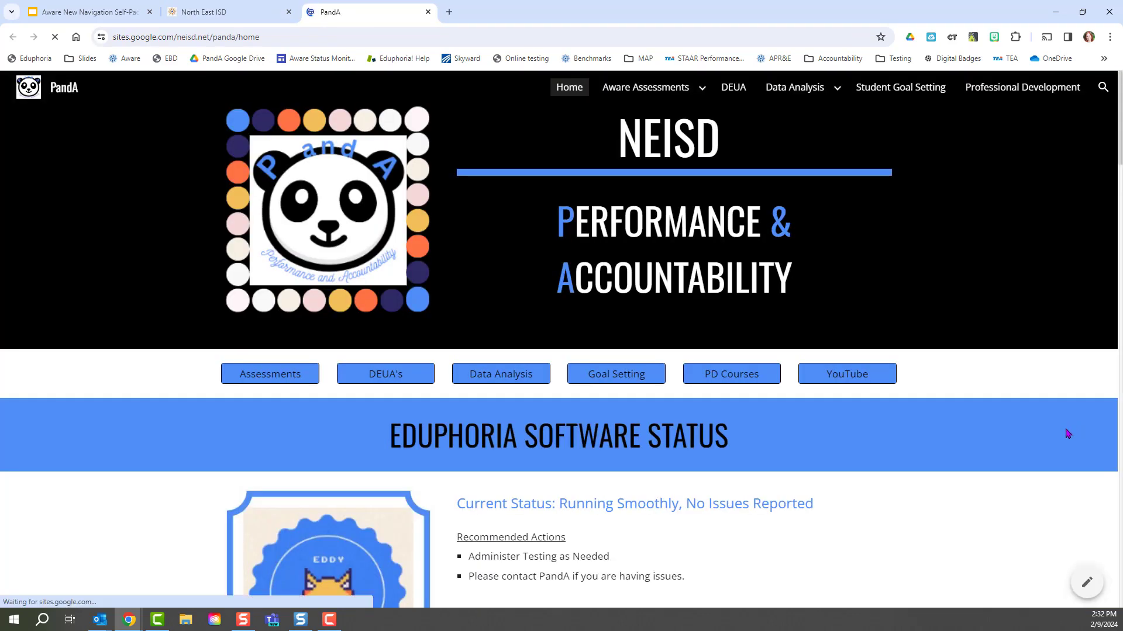
scroll("down", 3)
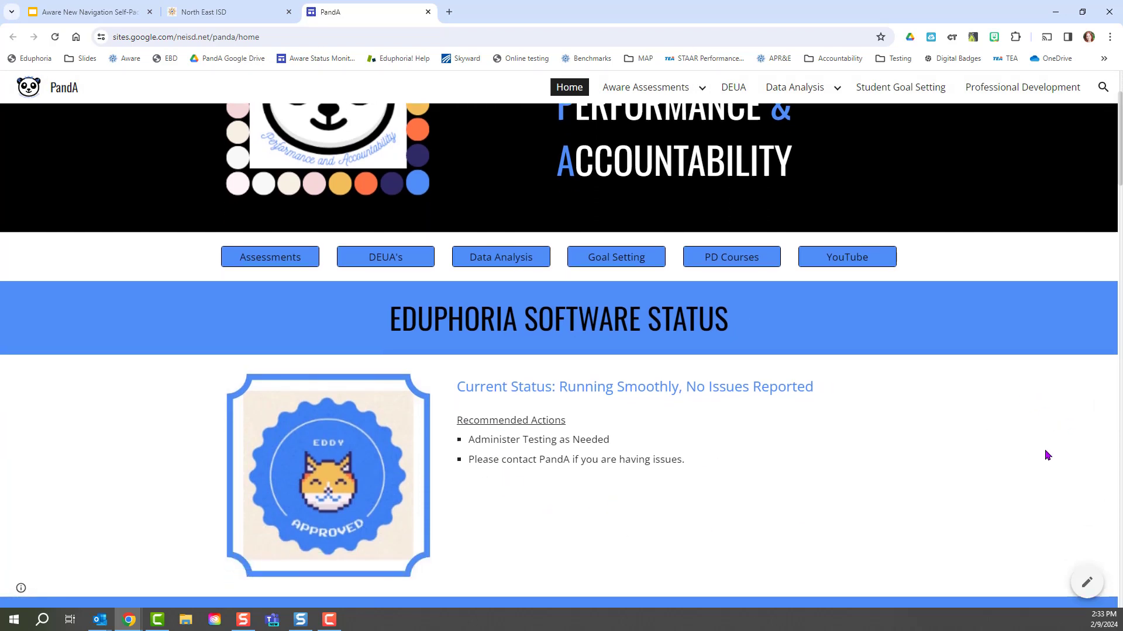
mouse_move(1028, 468)
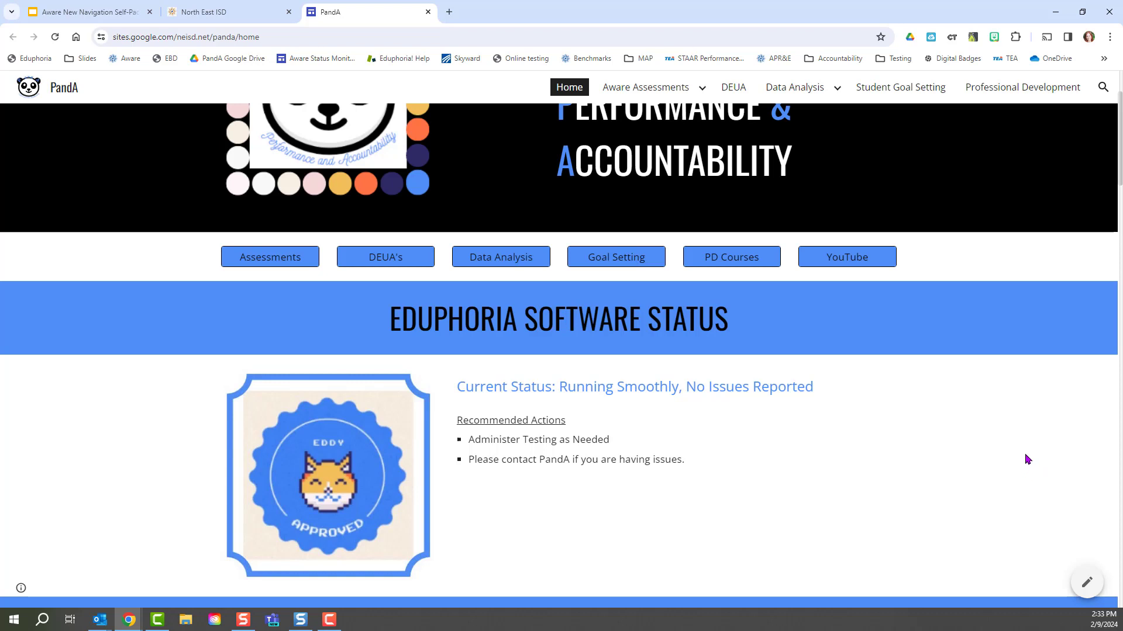
mouse_move(1006, 452)
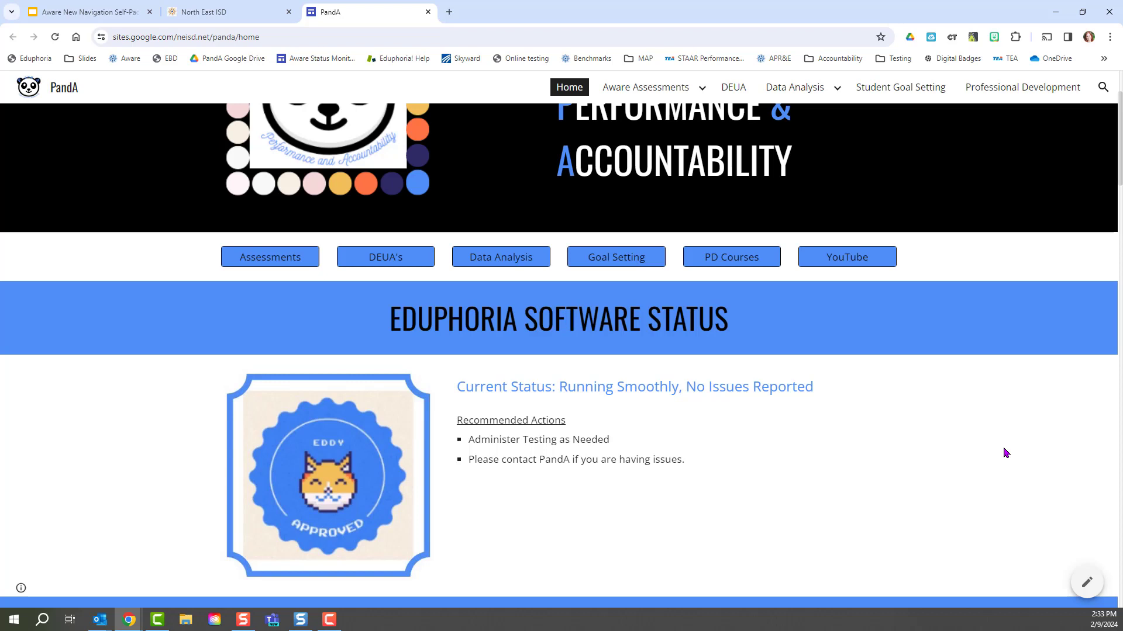
mouse_move(1013, 424)
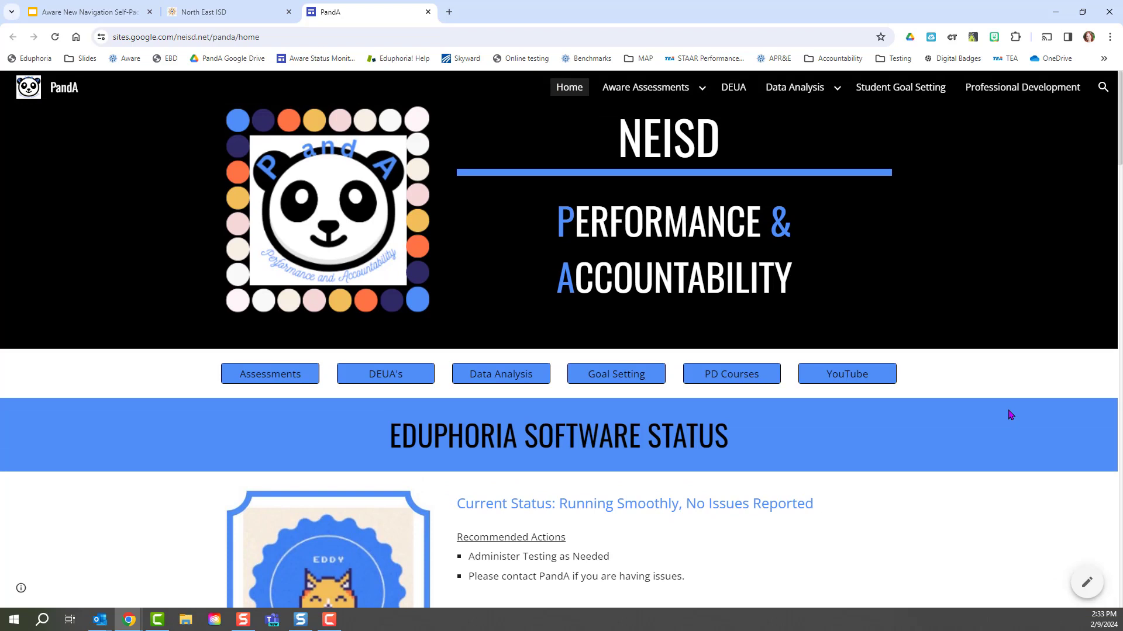
mouse_move(991, 392)
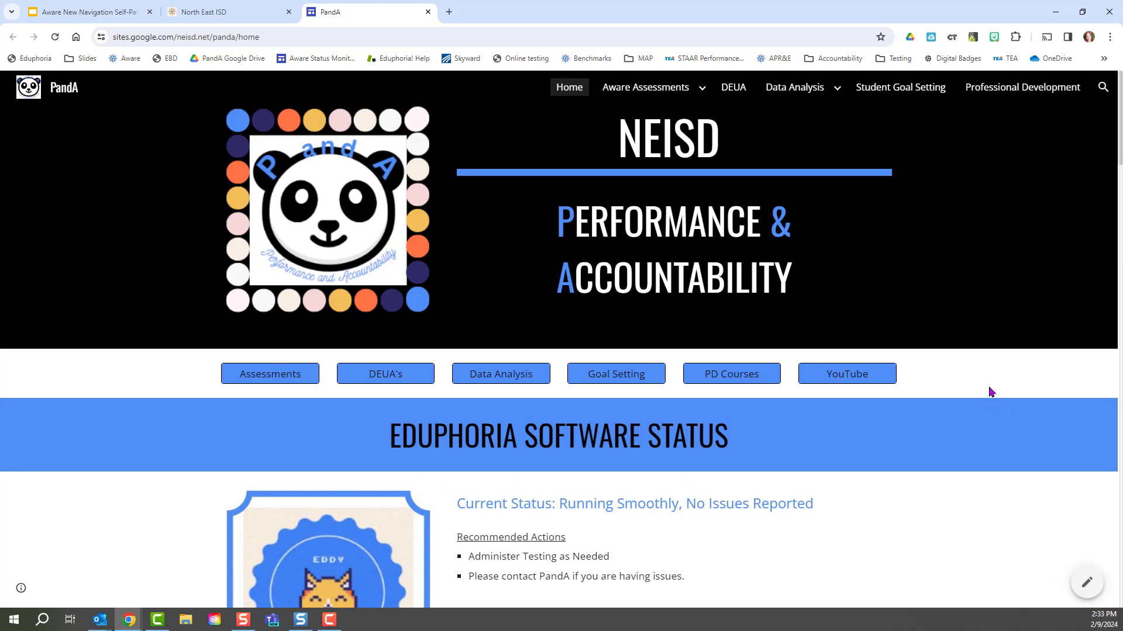
mouse_move(994, 359)
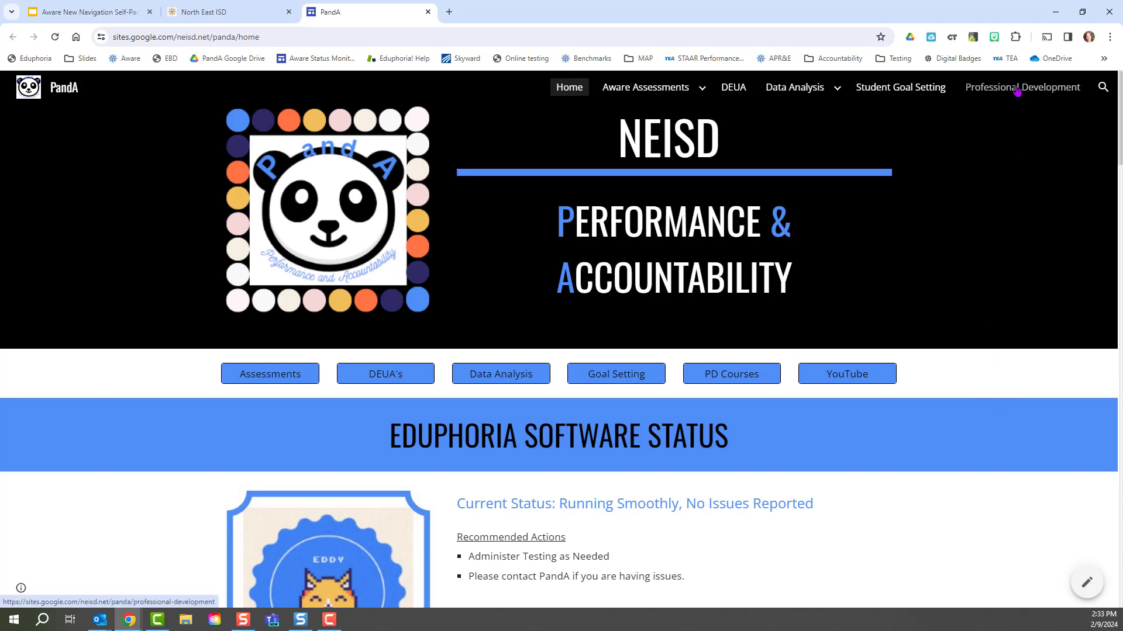
Go to the Professional Development page, then head toward the District End of Unit Assessments page.
left_click(1022, 87)
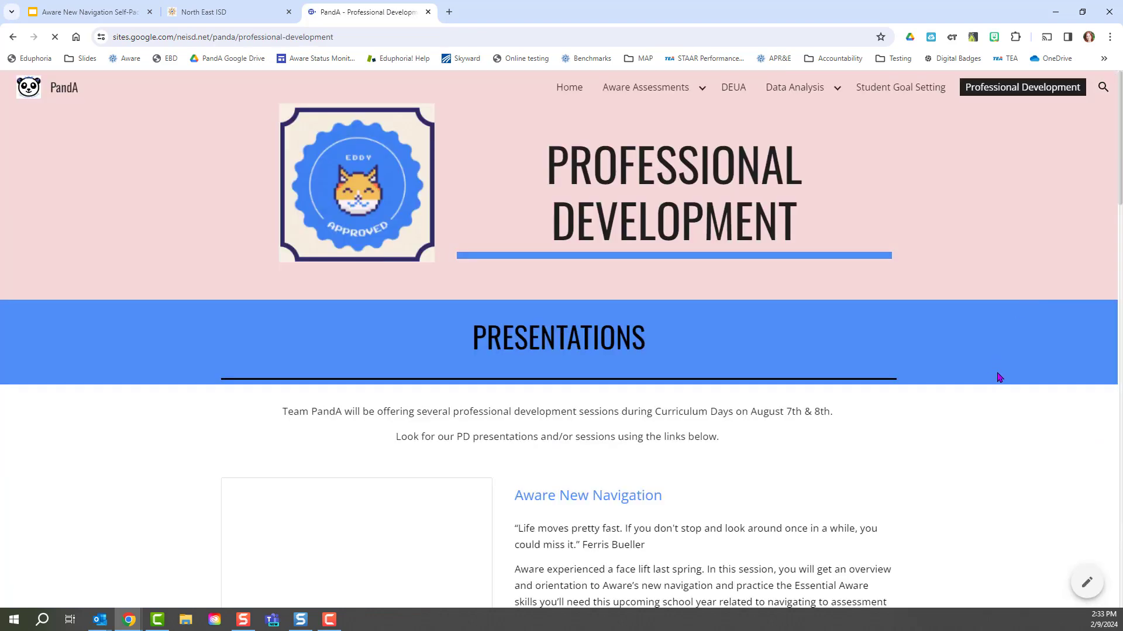
mouse_move(1007, 394)
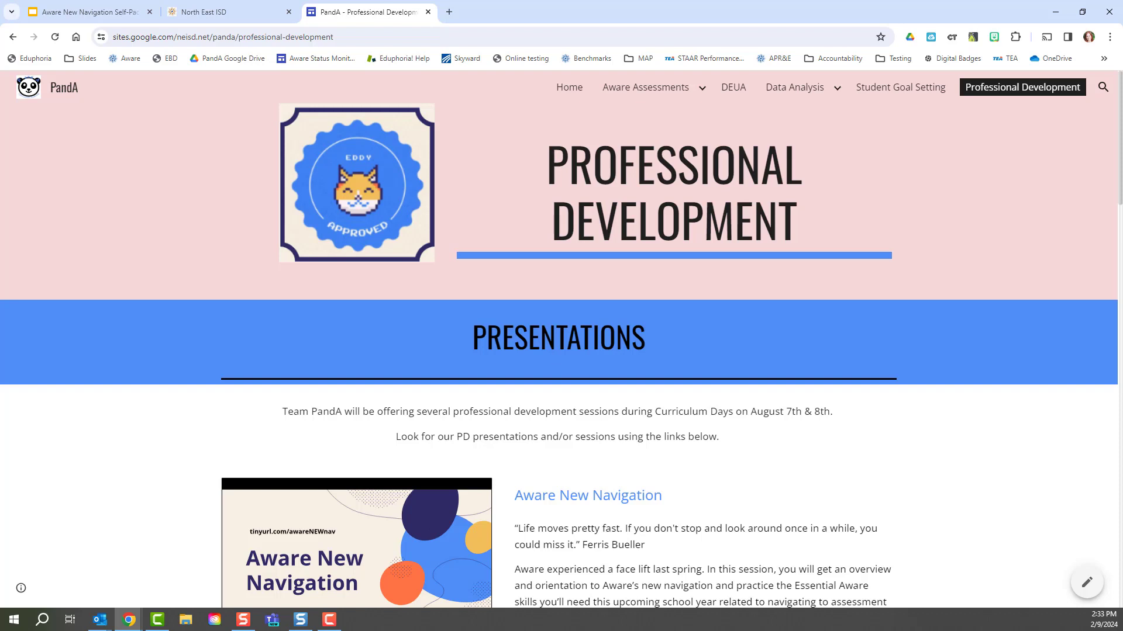
left_click(794, 86)
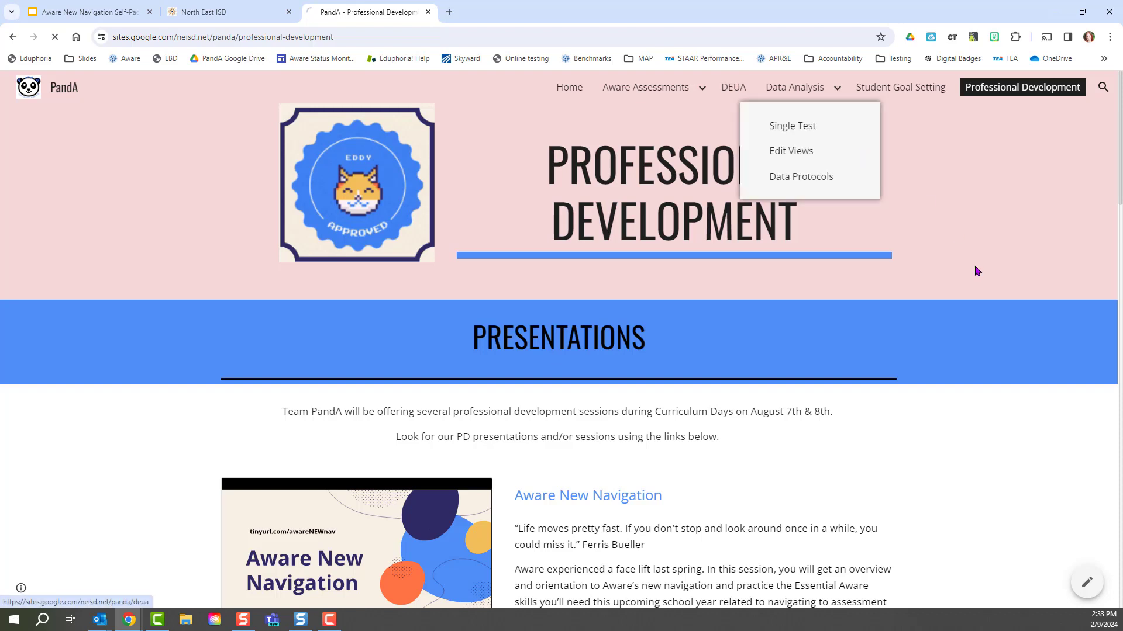
Visit the DEUA page, then go to the Student Goal Setting page.
left_click(732, 86)
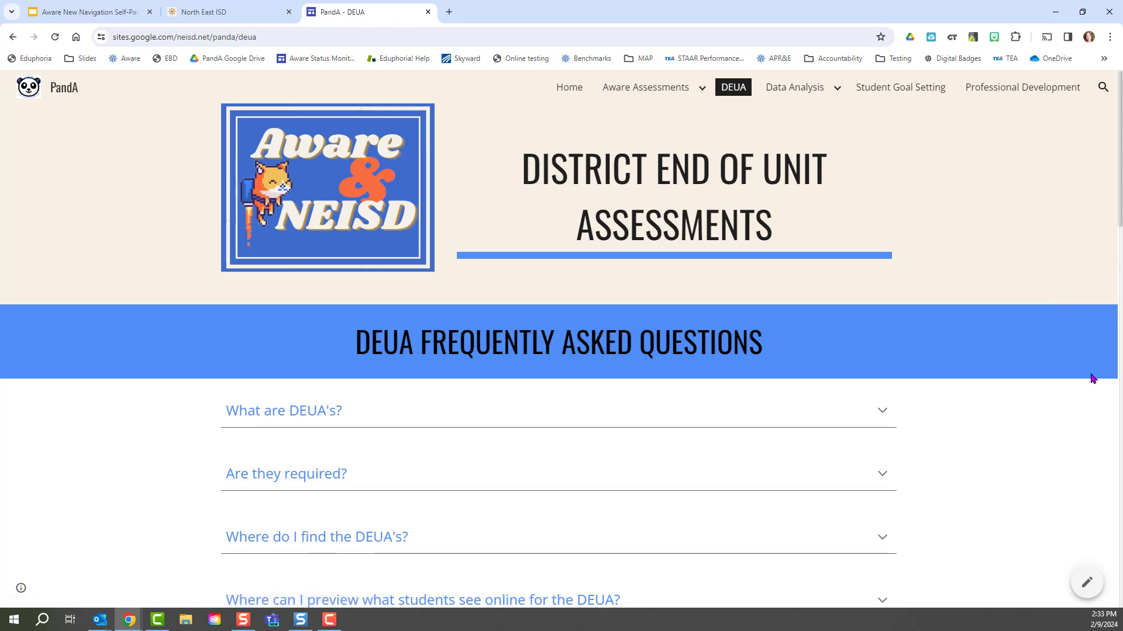
mouse_move(1097, 358)
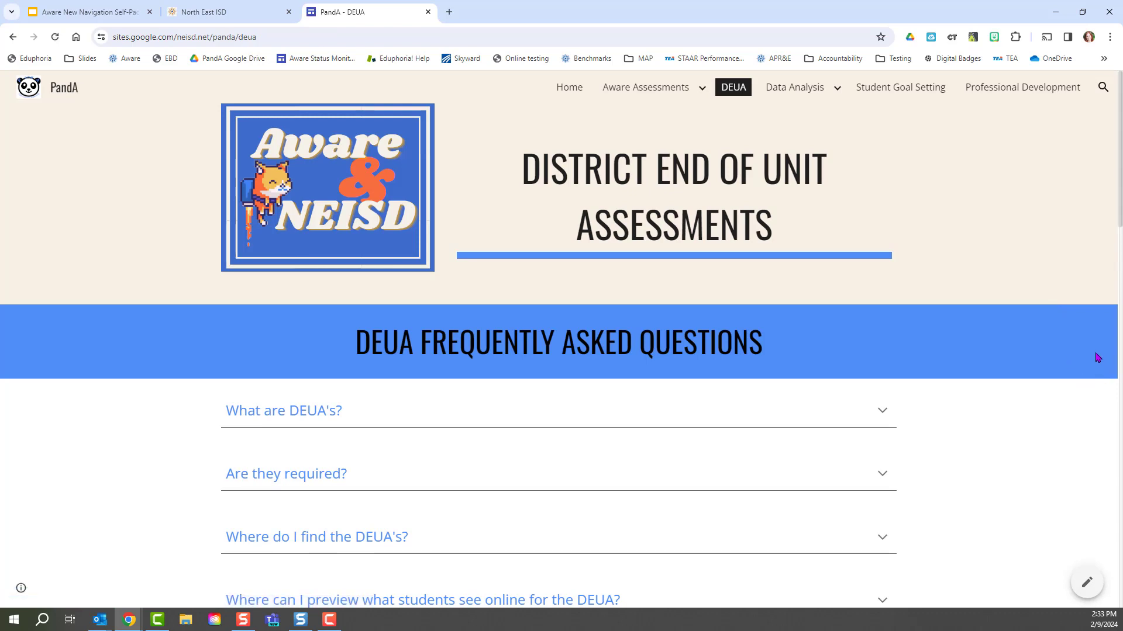
mouse_move(927, 115)
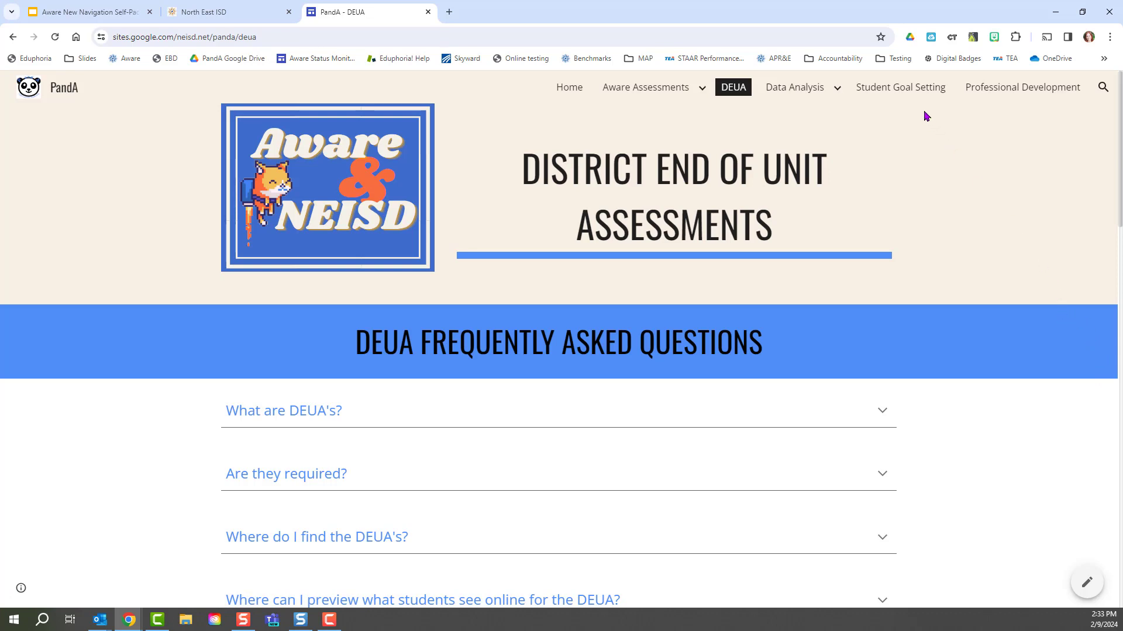
left_click(899, 87)
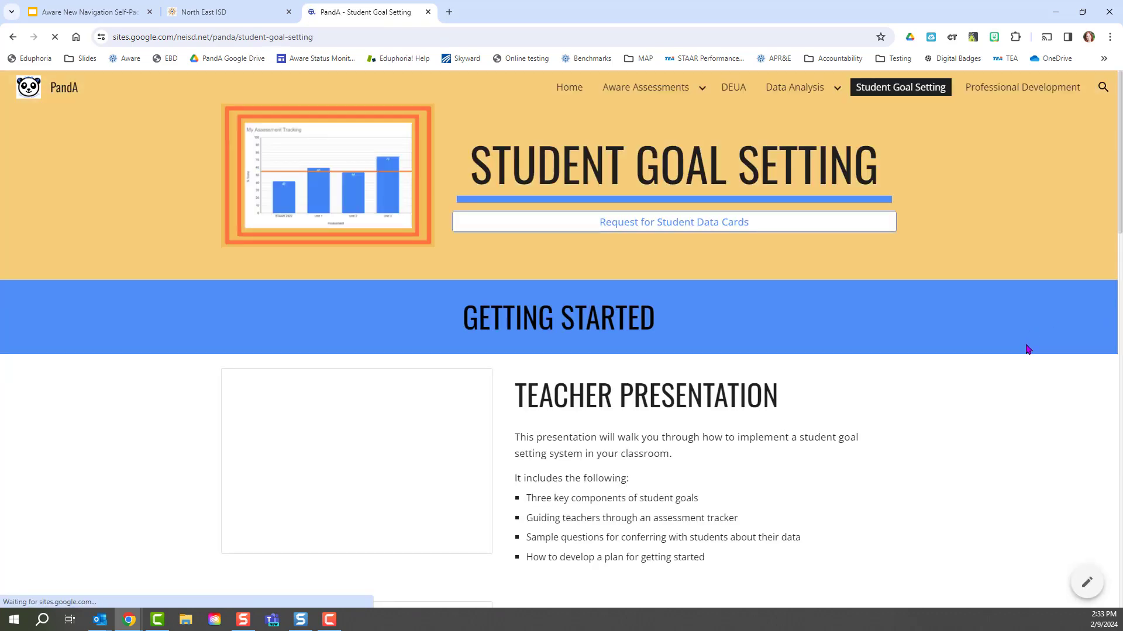